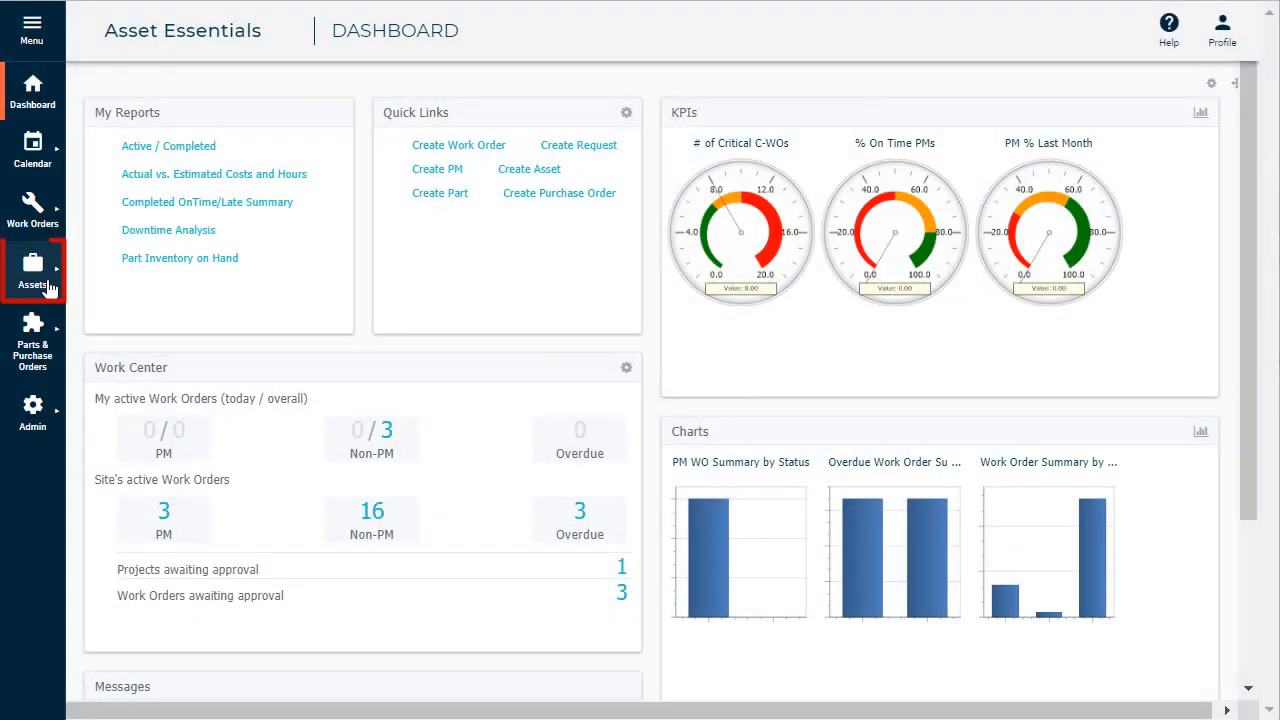
# - Go to Assets > Locations to view the Site 1 locations list
pyautogui.click(32, 270)
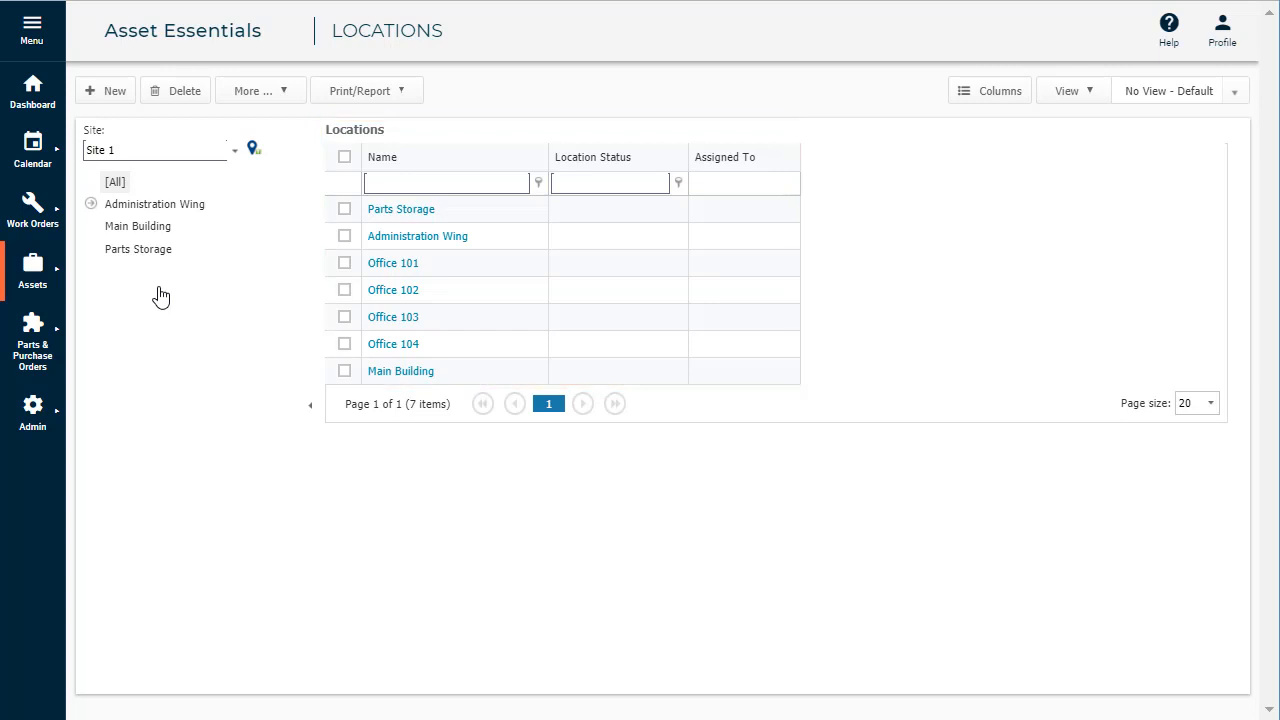
# - Start a new Site 1 location record from the Locations toolbar
pyautogui.click(234, 150)
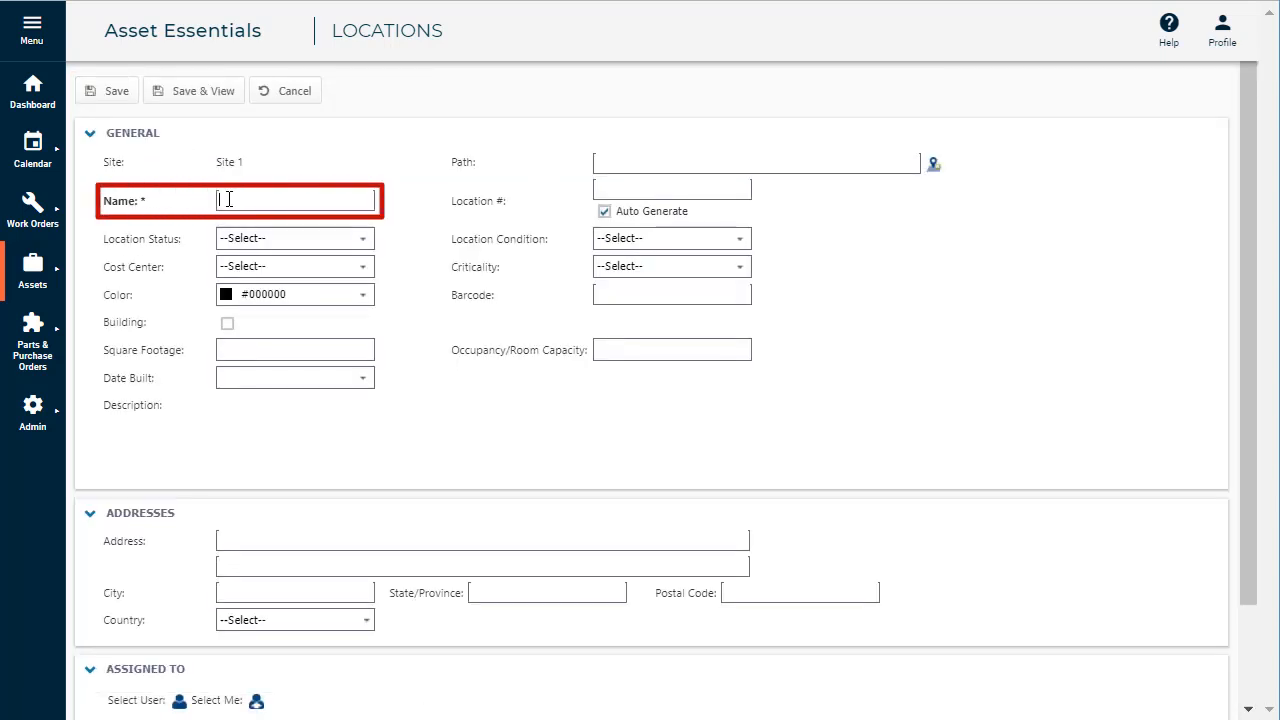
# - Enter 'Administrative Office' as the location name
pyautogui.write('Administrative Office')
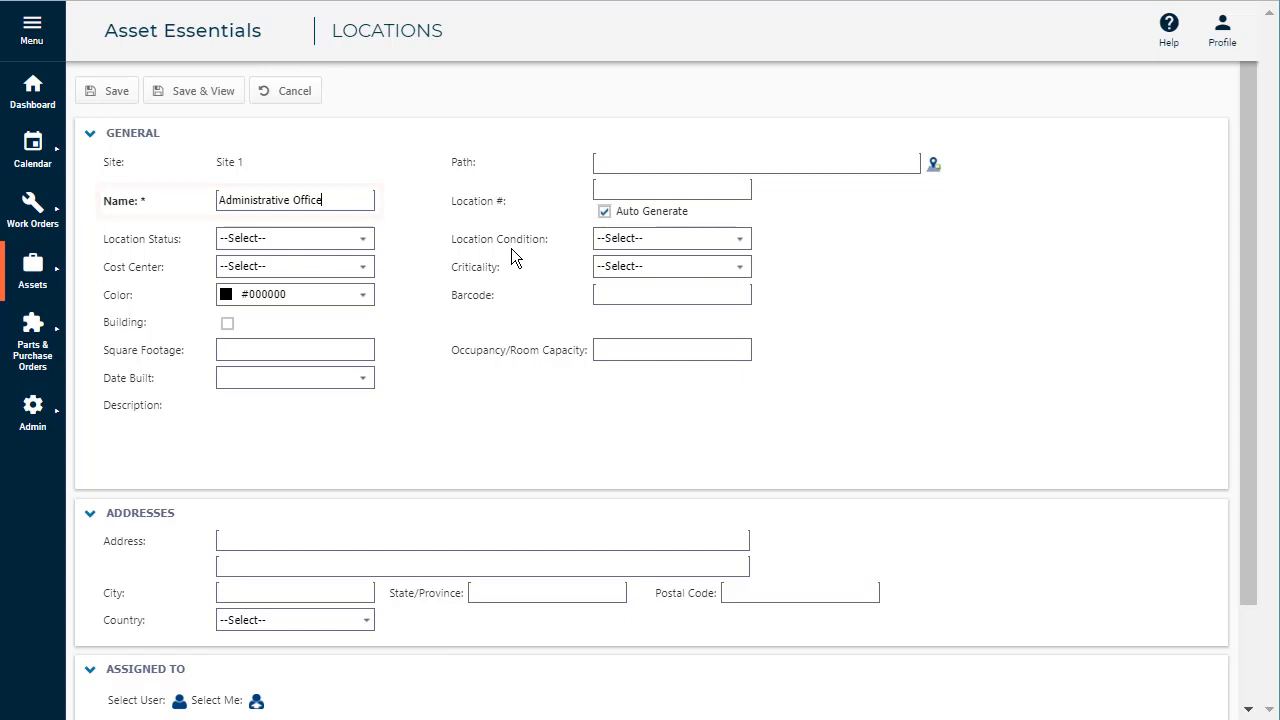
pyautogui.moveTo(932, 163)
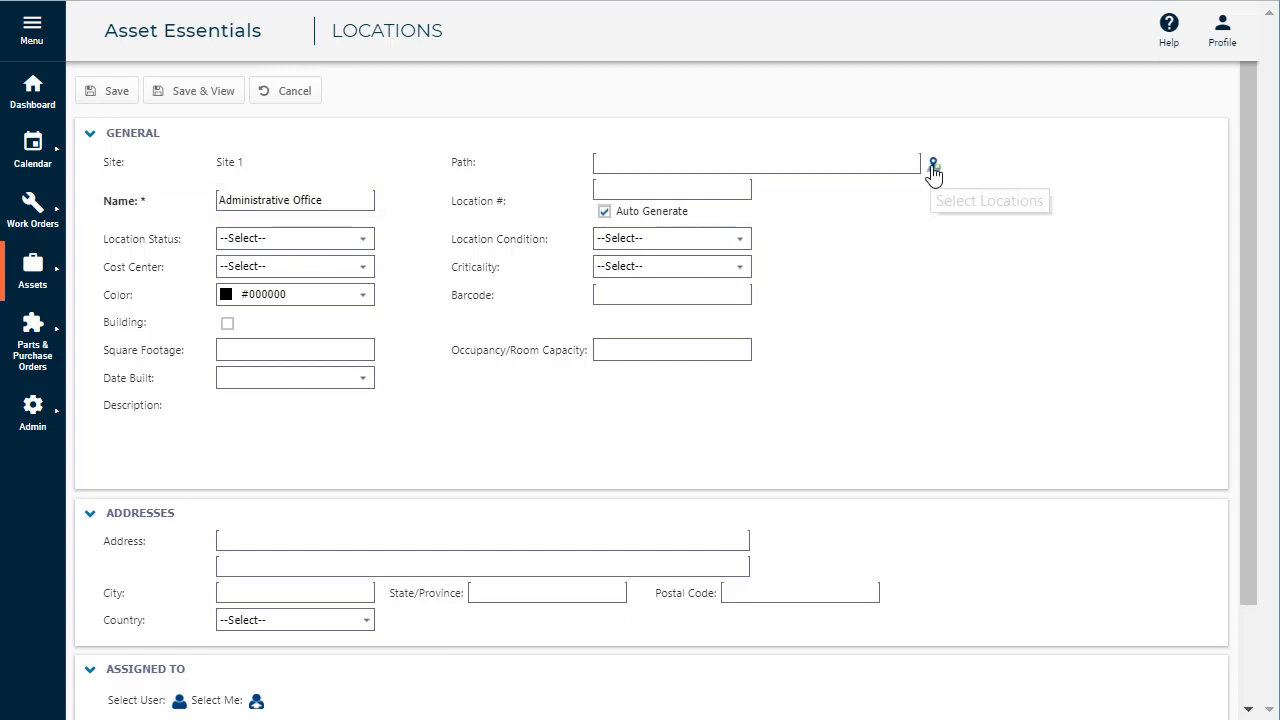
pyautogui.moveTo(933, 165)
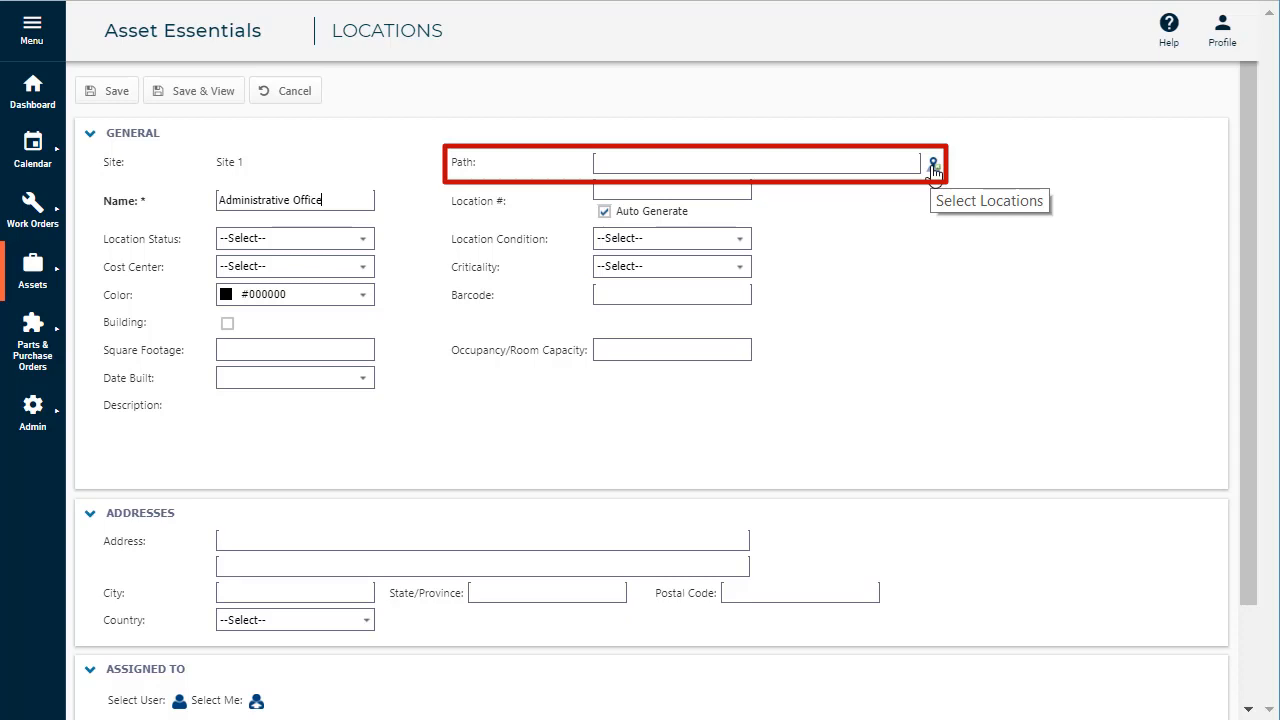
pyautogui.moveTo(933, 163)
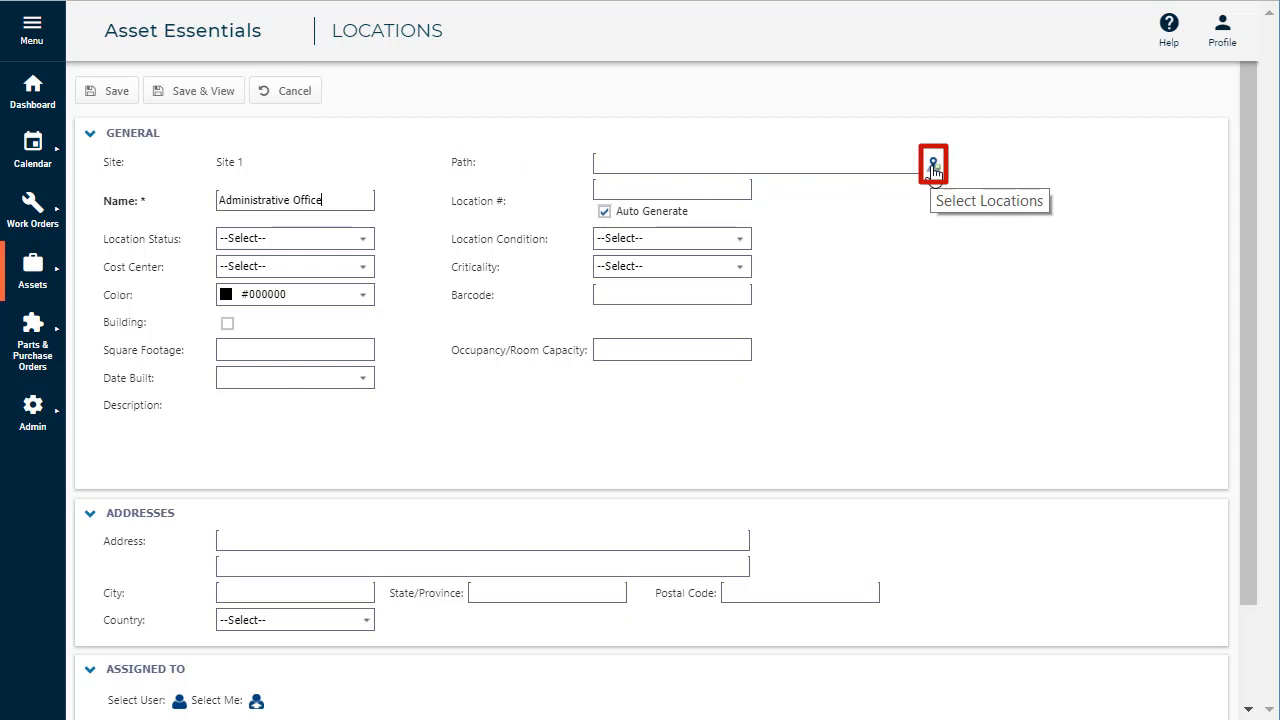
# - Set Main Building as the parent, giving path Main Building\Administrative Office
pyautogui.click(931, 163)
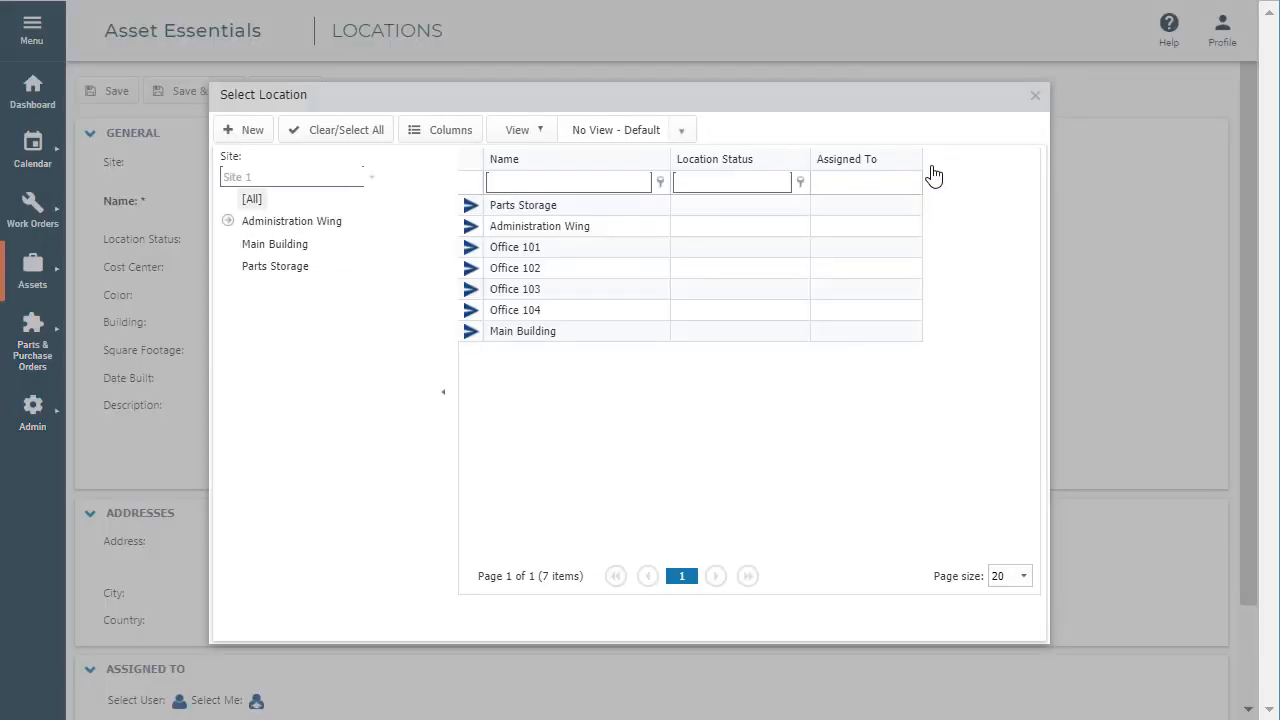
pyautogui.click(522, 330)
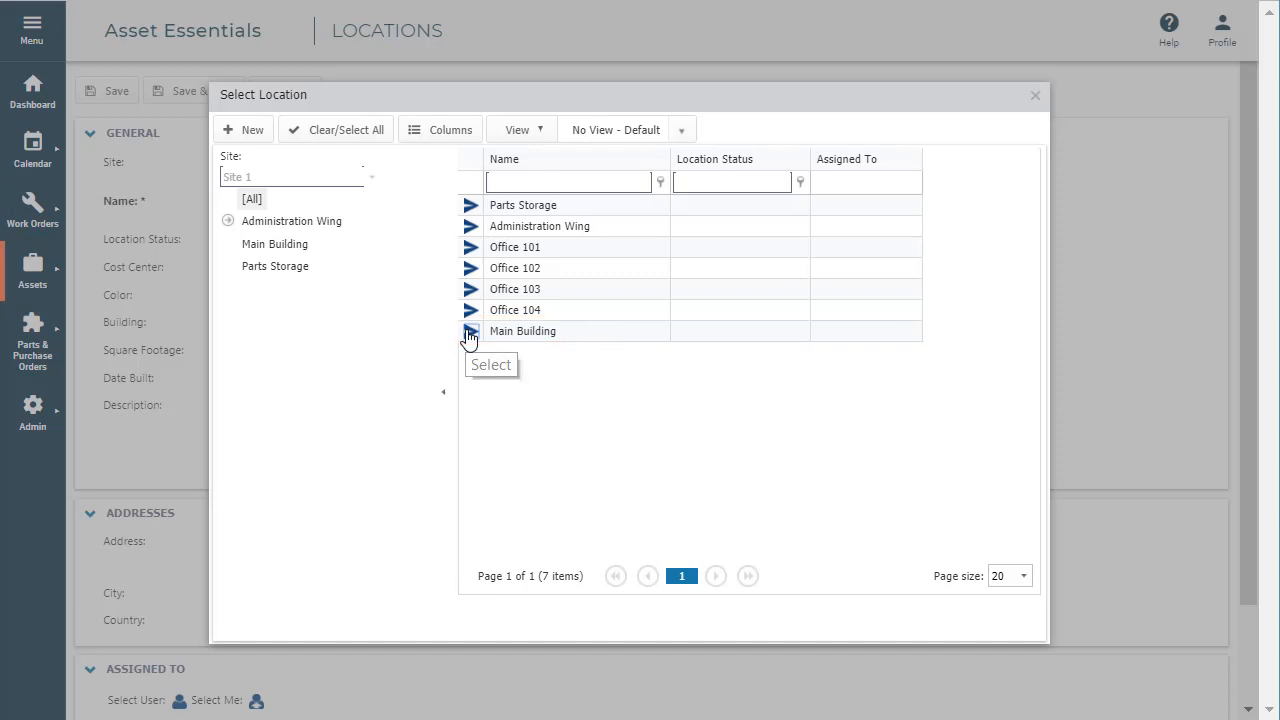
pyautogui.click(490, 364)
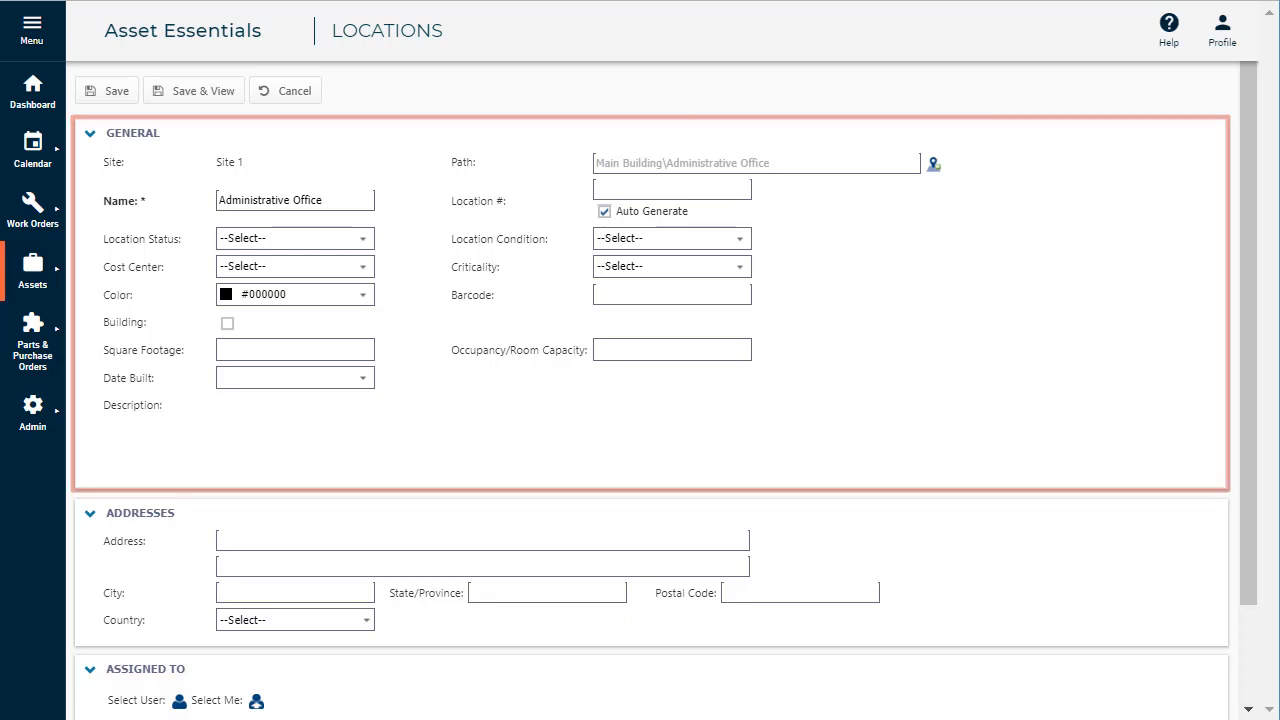
pyautogui.scroll(-3)
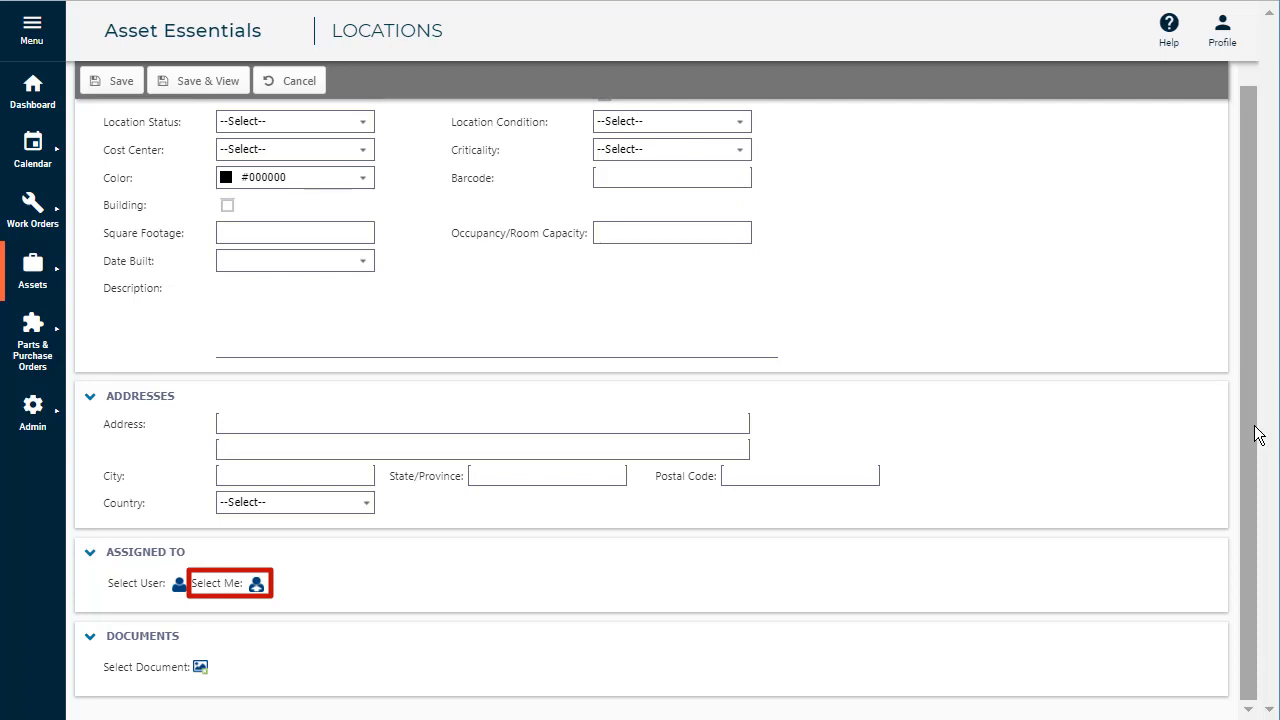
pyautogui.click(178, 583)
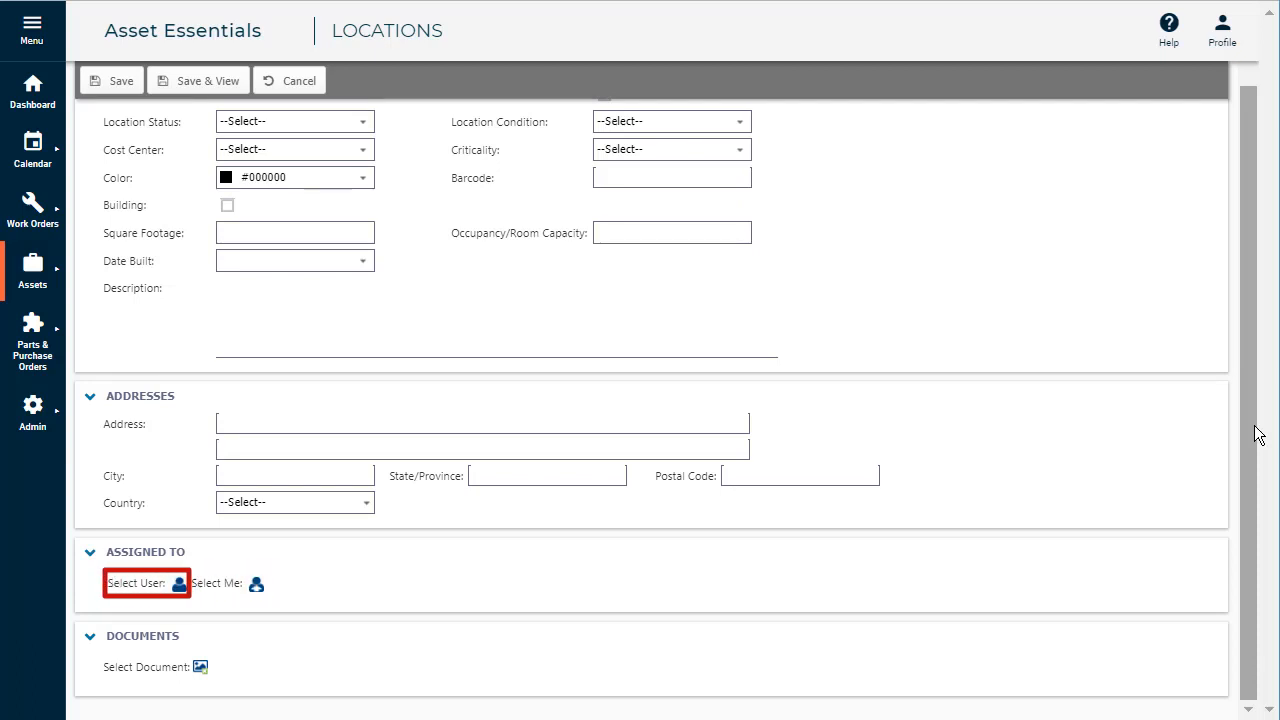
pyautogui.moveTo(218, 581)
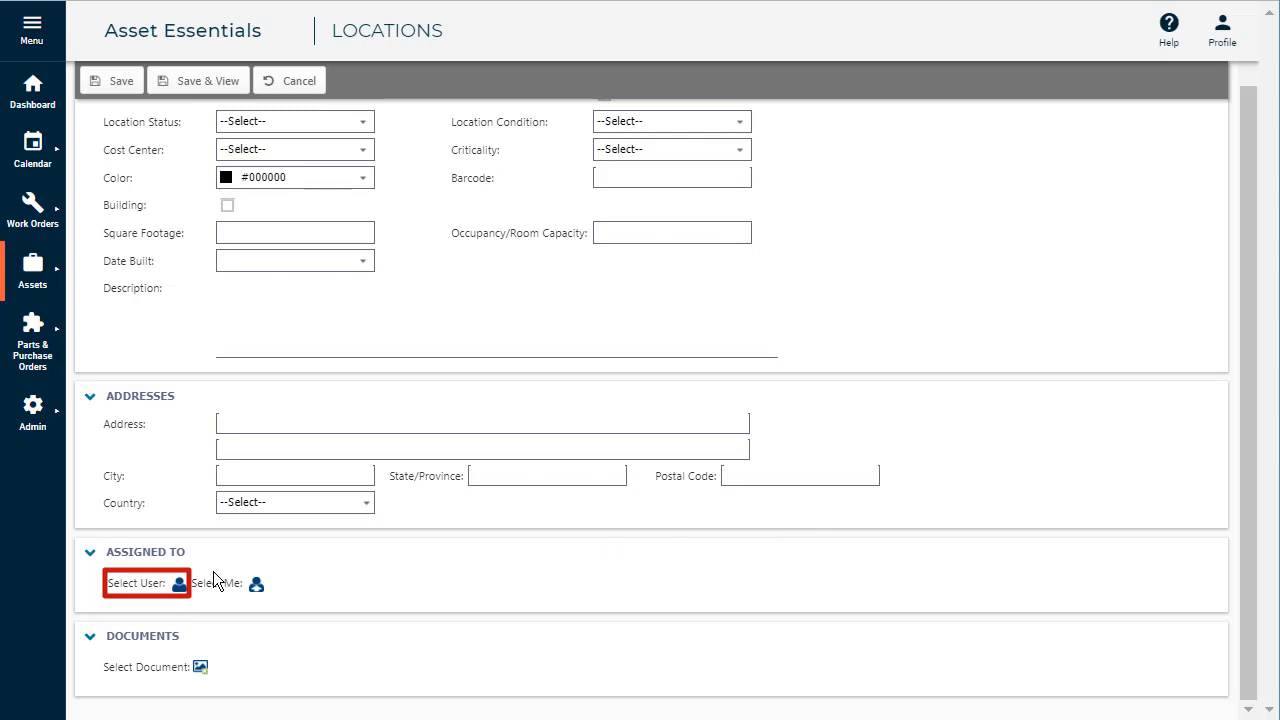
# - Add the Admin user under Assigned To for Administrative Office
pyautogui.click(179, 583)
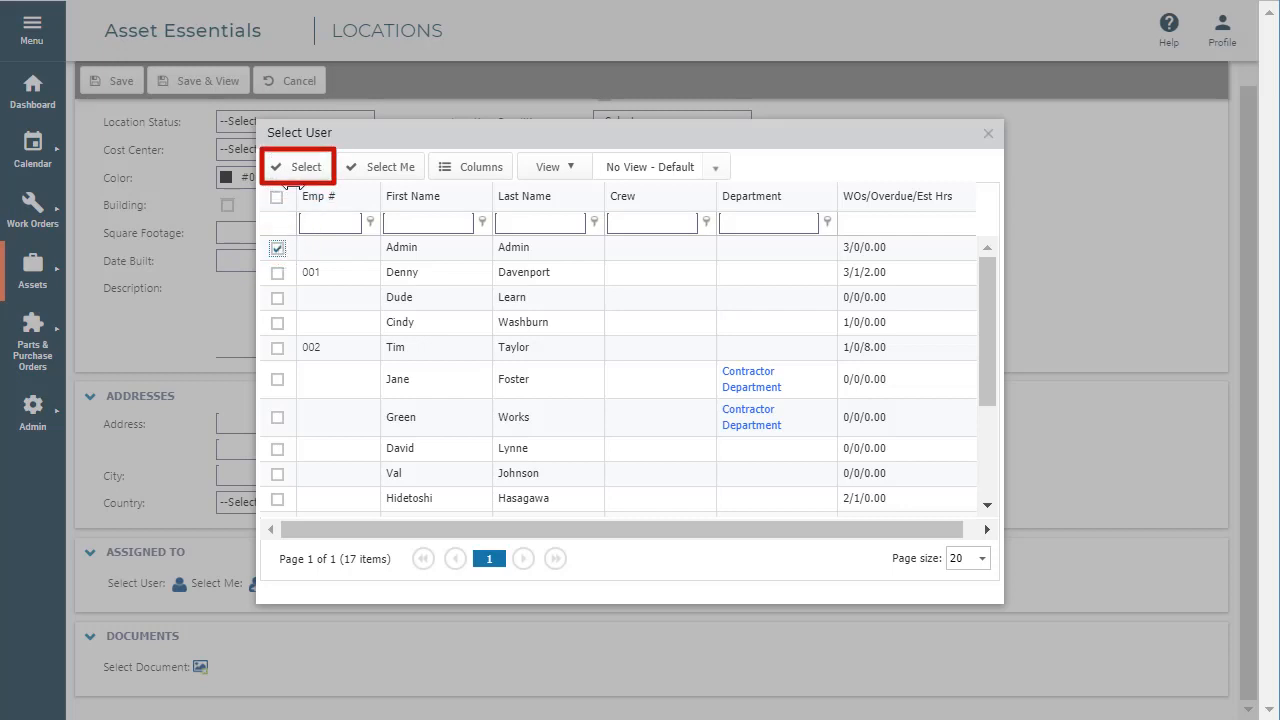
pyautogui.click(297, 166)
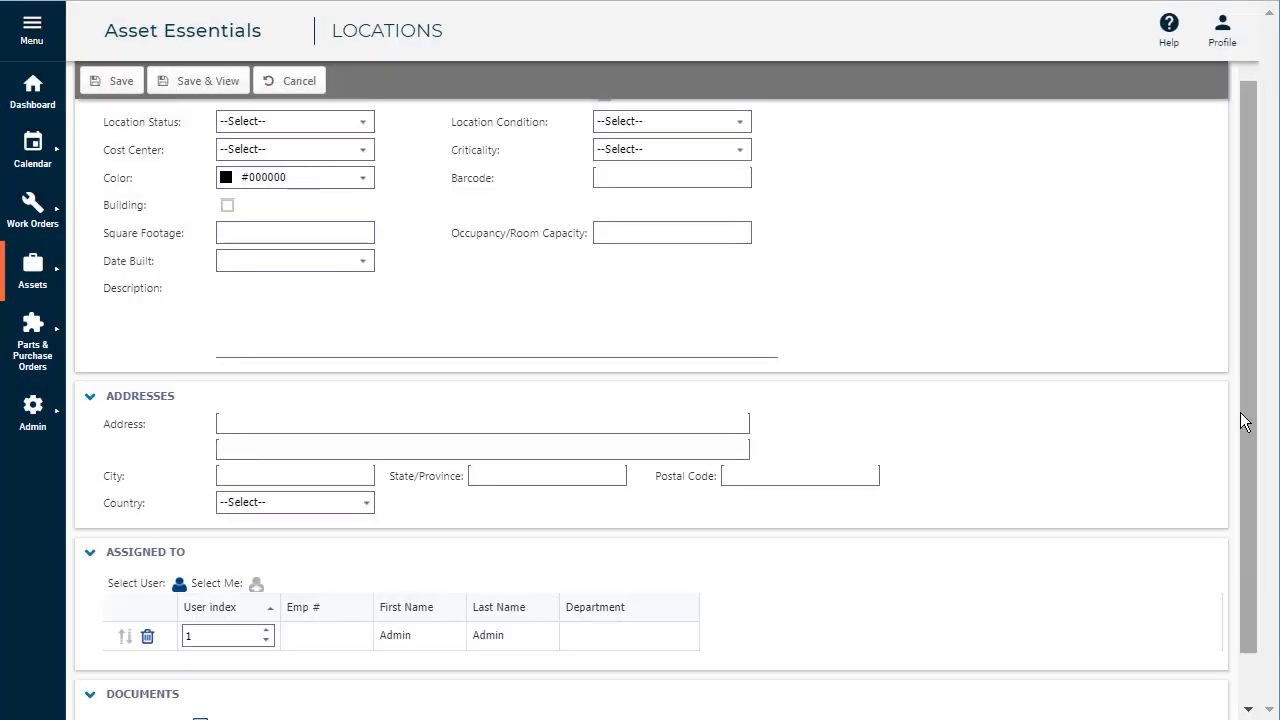
# - Save the Administrative Office record so it joins the eight-location list
pyautogui.scroll(-3)
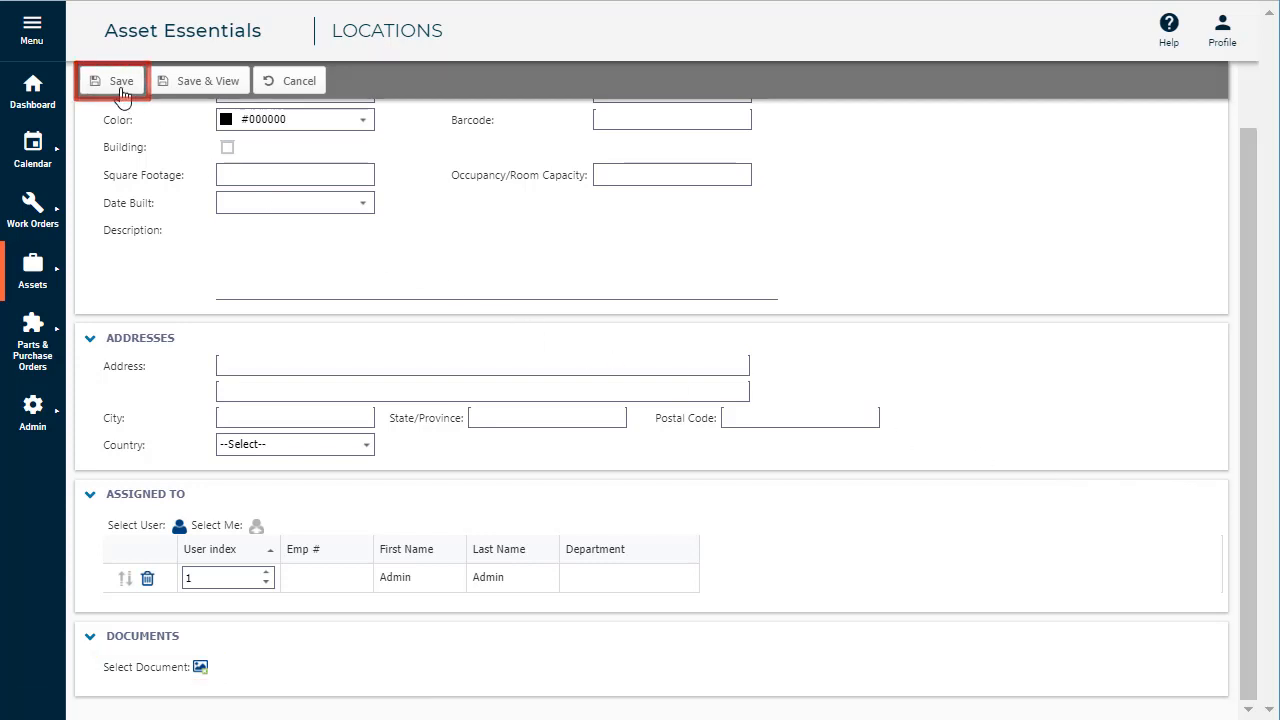
pyautogui.click(113, 80)
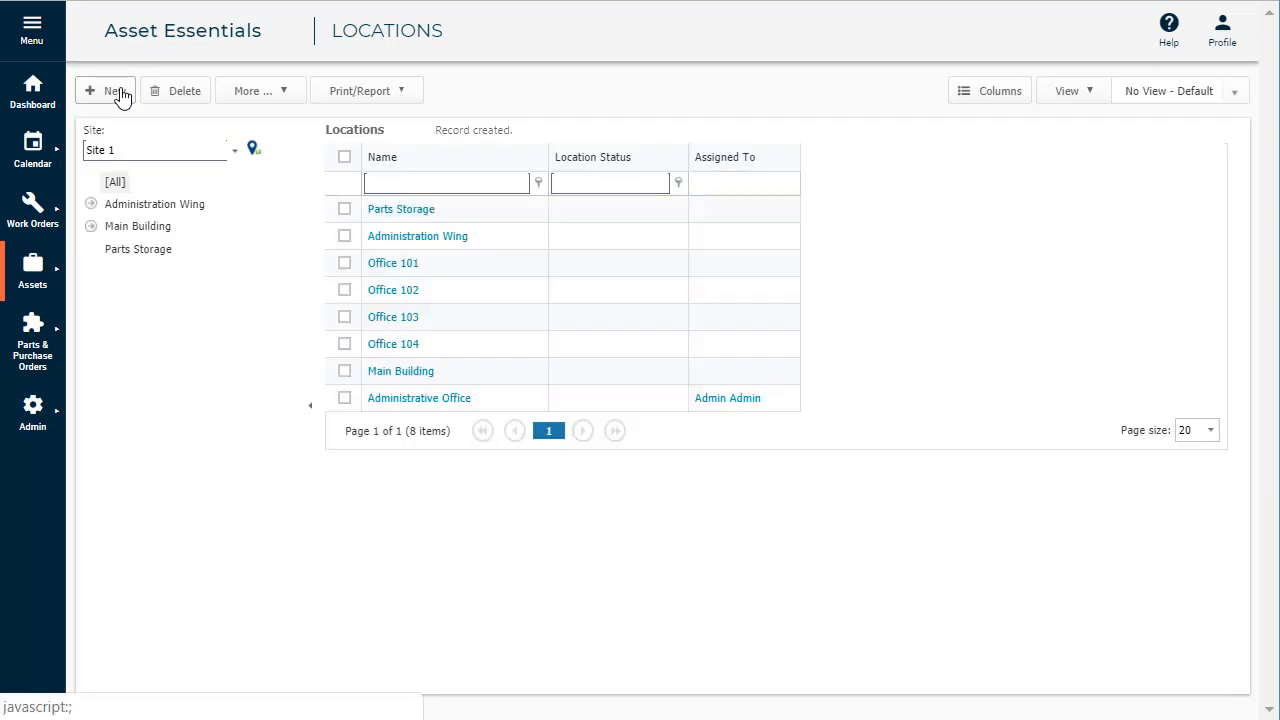